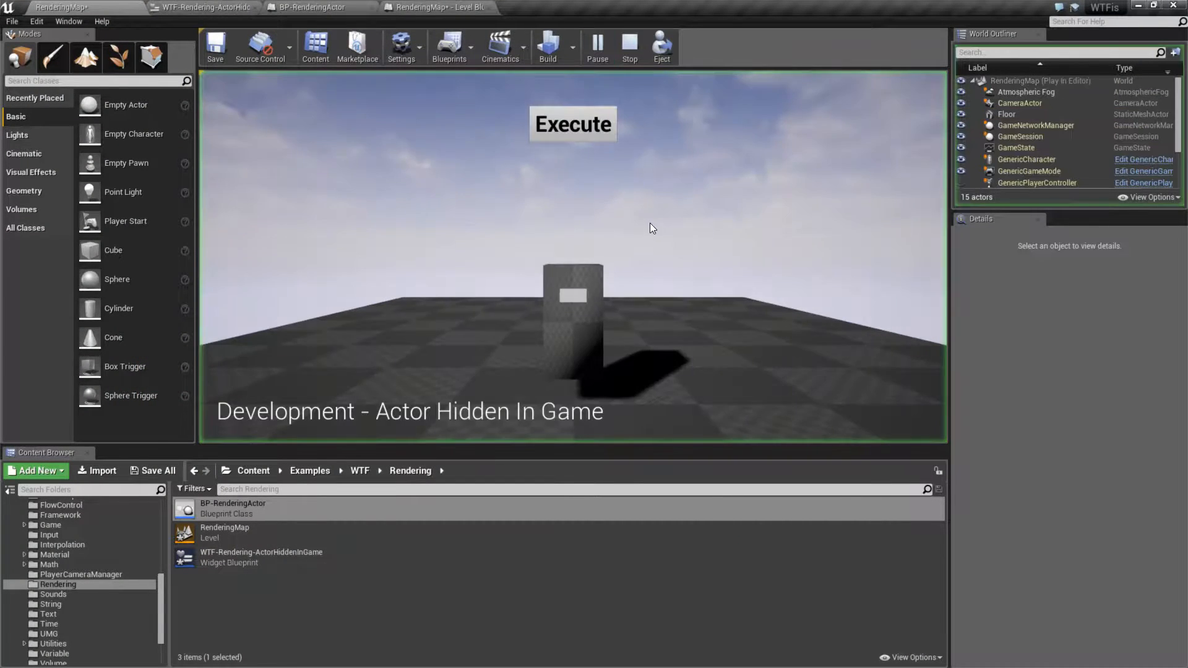
Step: Toggle the two cubes and sphere shown, hidden, shown, then stop the play session
click(571, 123)
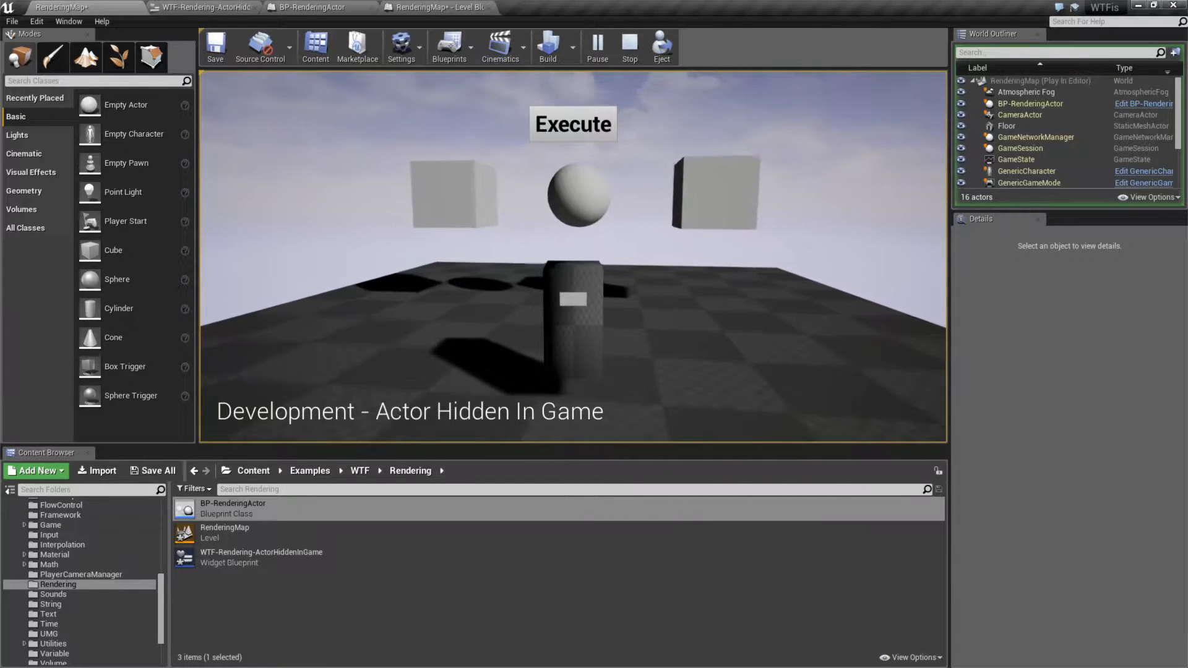
click(572, 124)
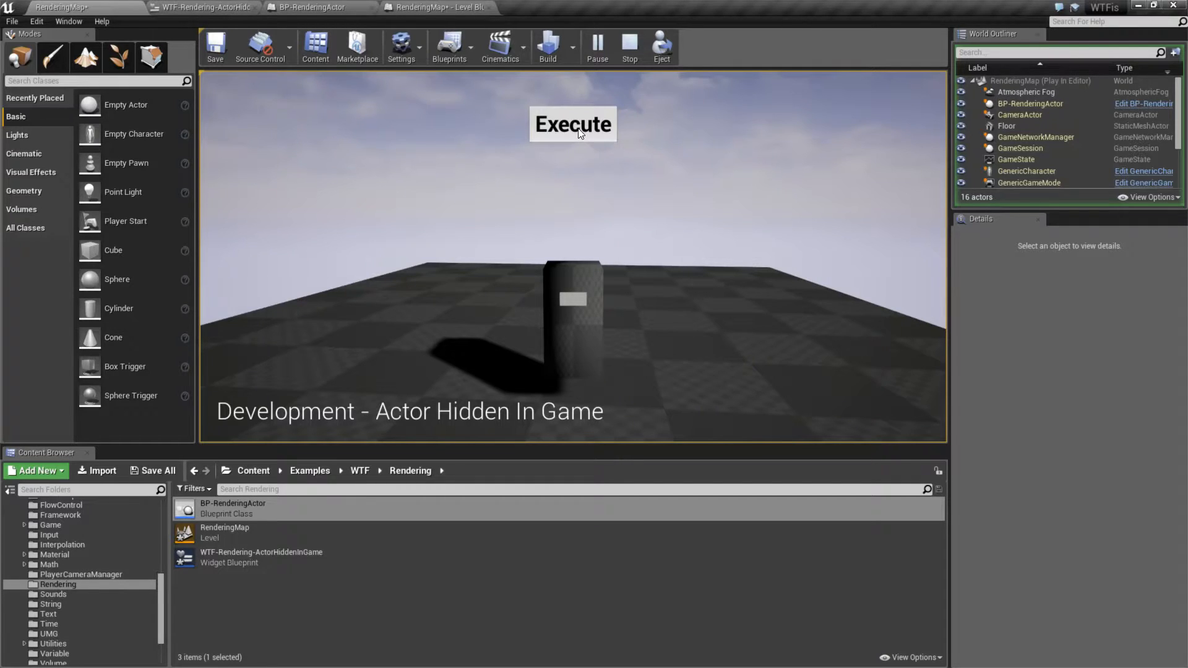
click(572, 124)
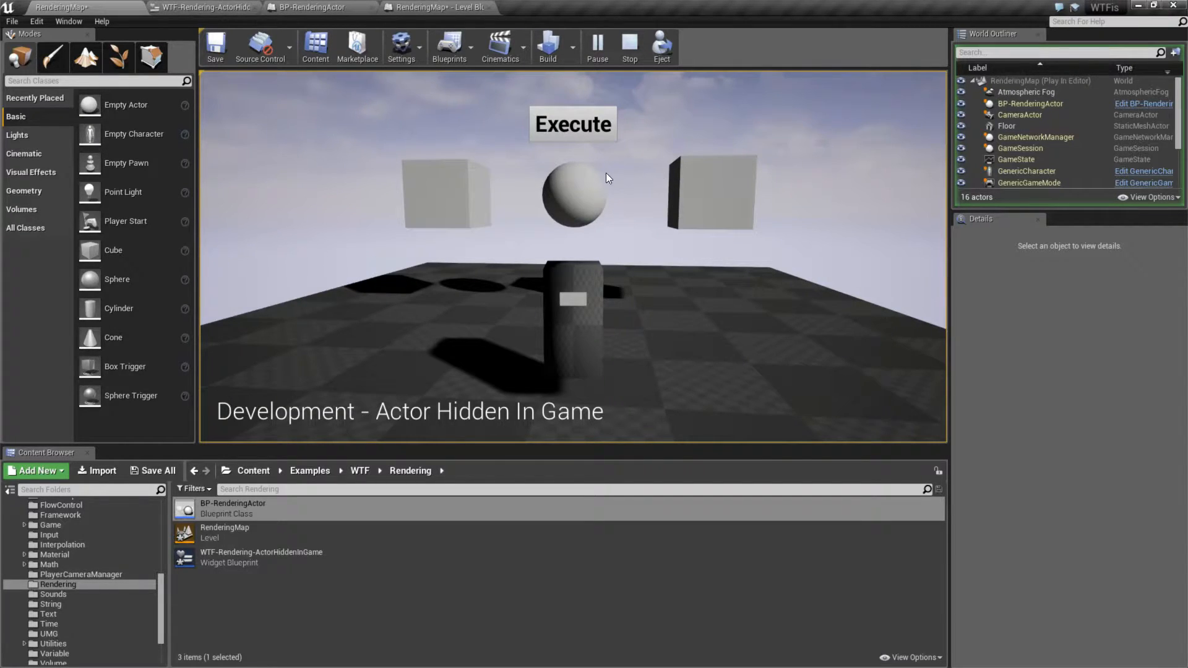
click(628, 47)
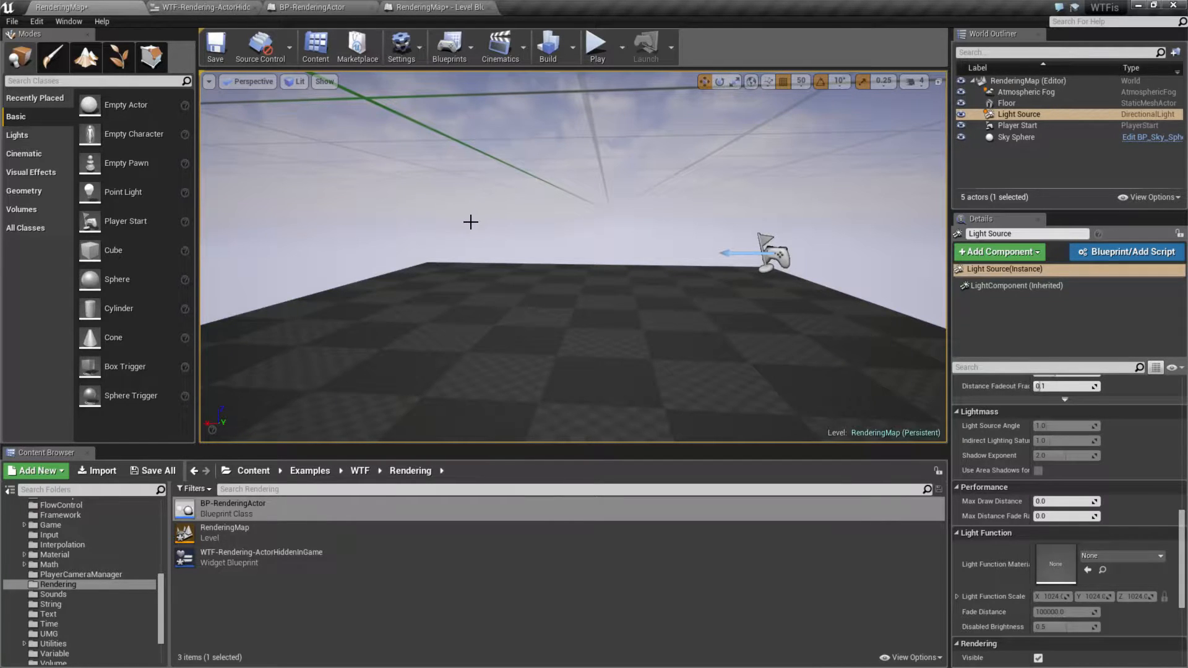
mouse_move(505, 403)
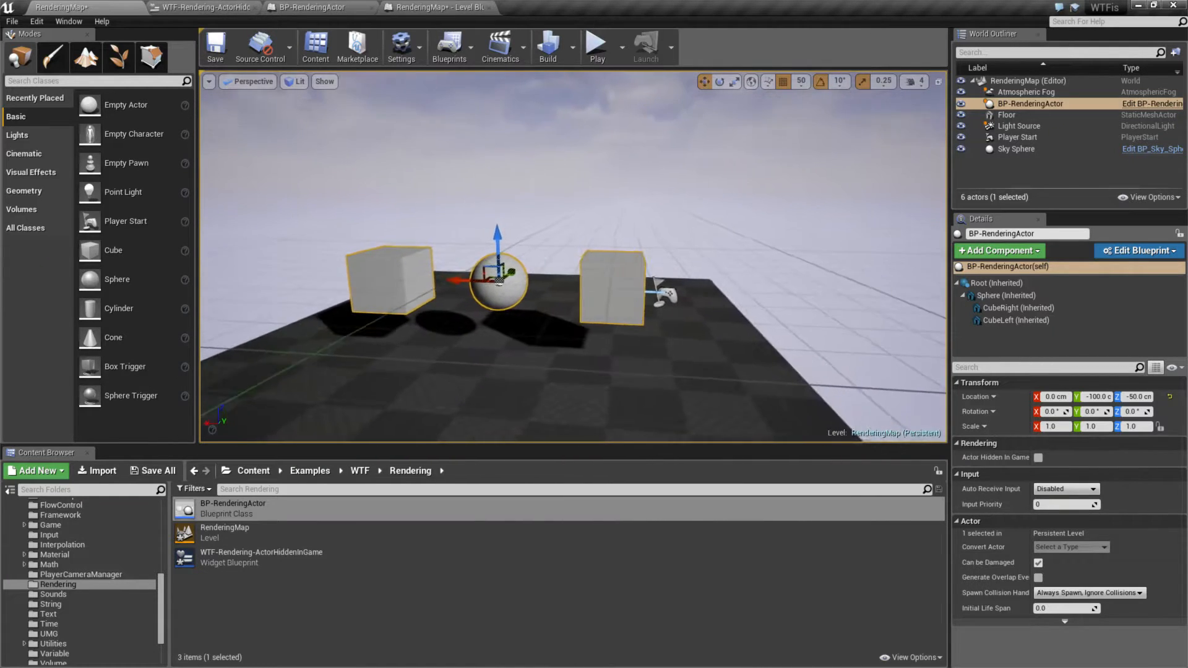
click(1016, 307)
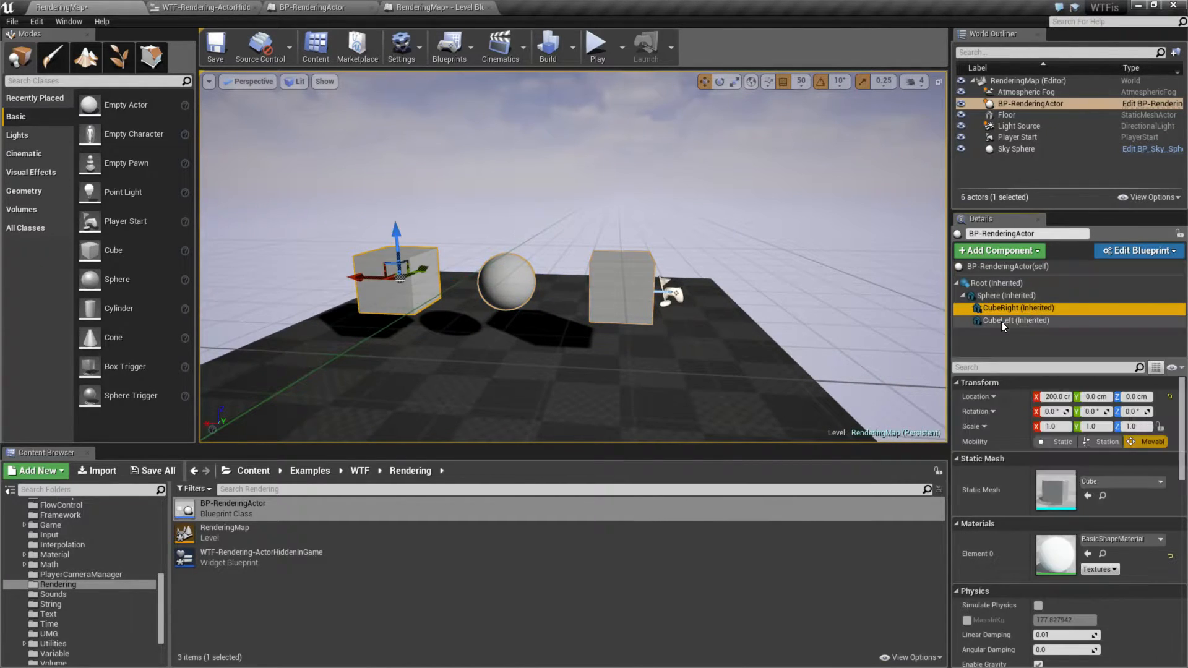
click(1005, 267)
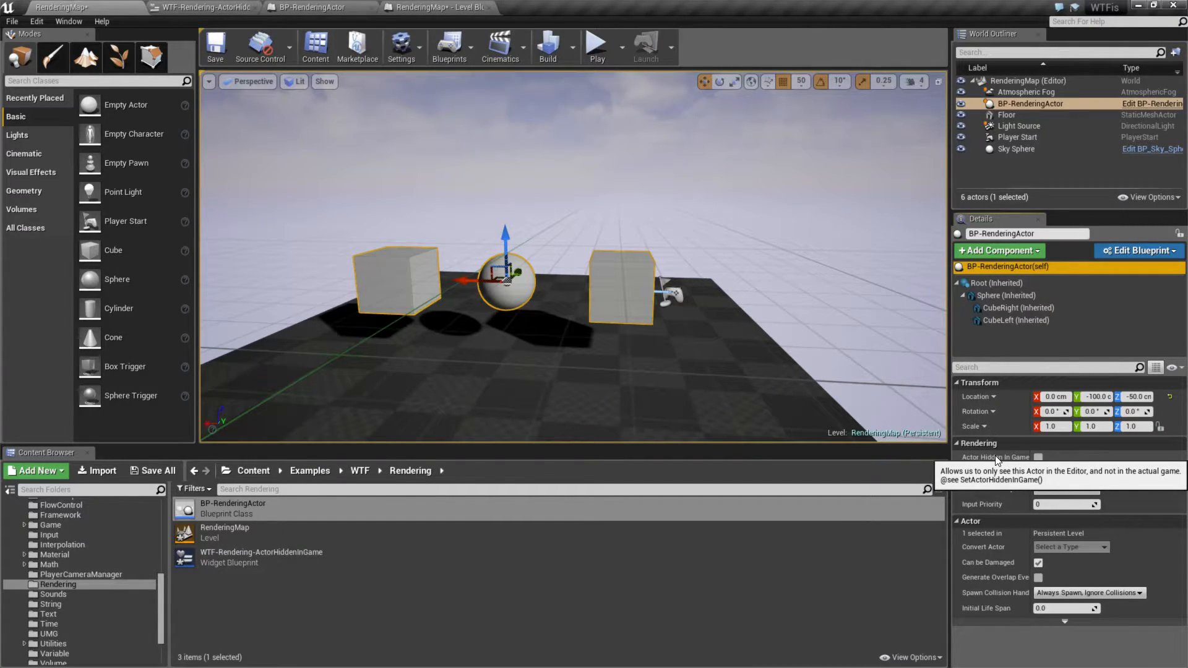
click(1003, 294)
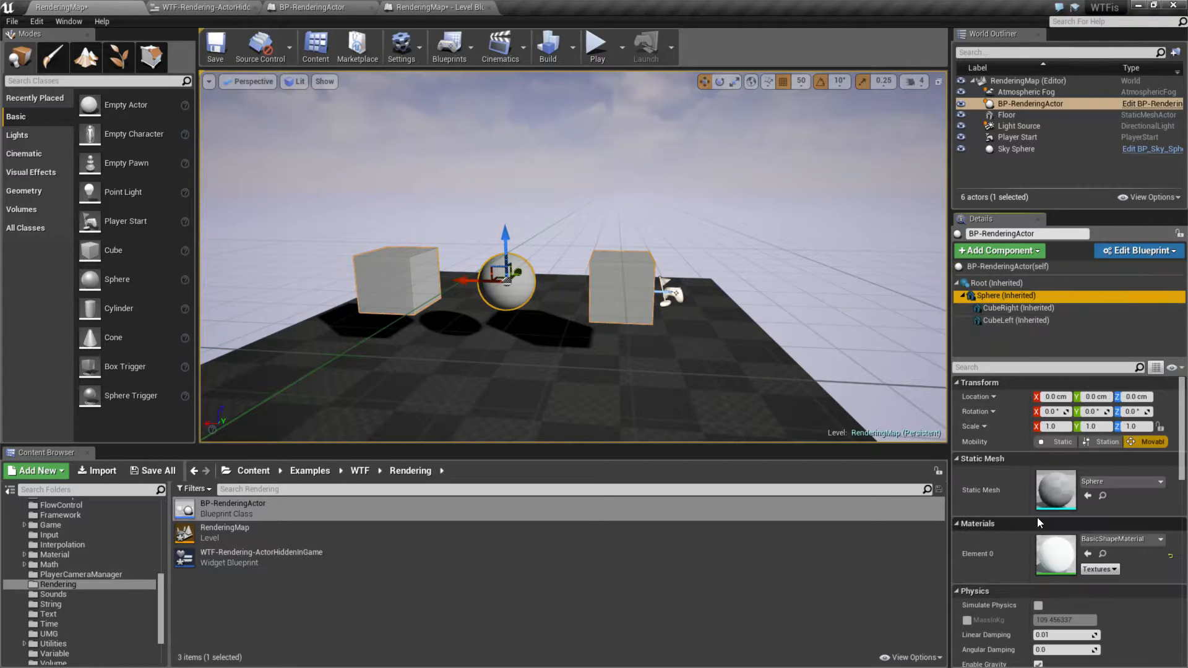
scroll(down, 3)
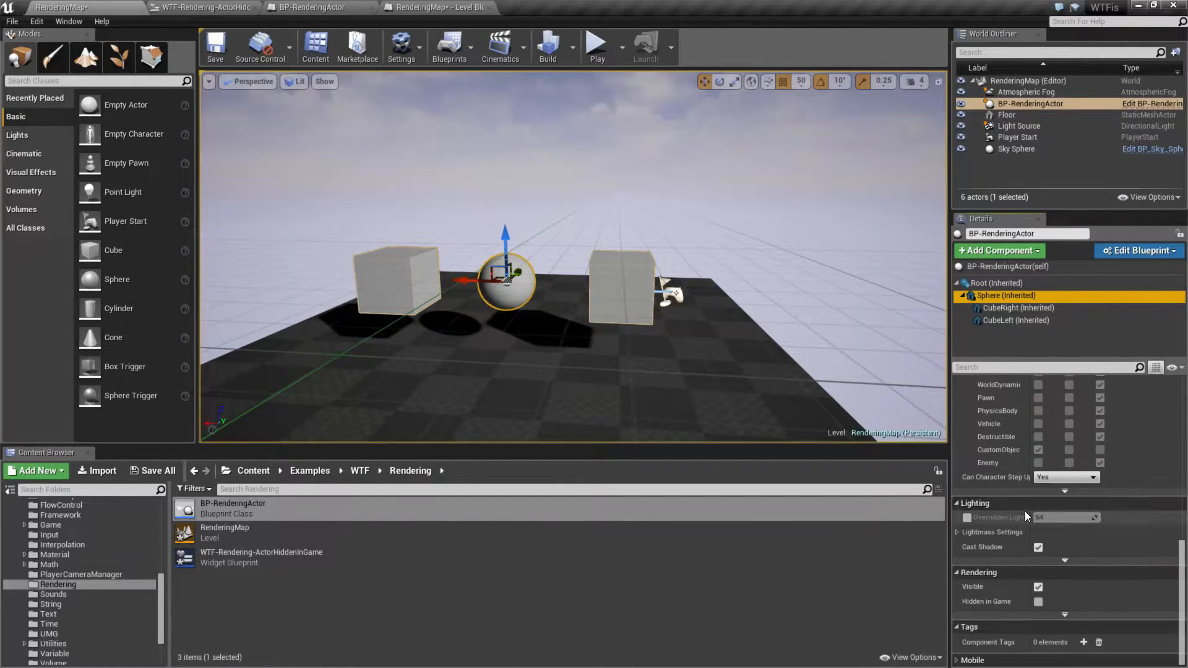
mouse_move(1000, 600)
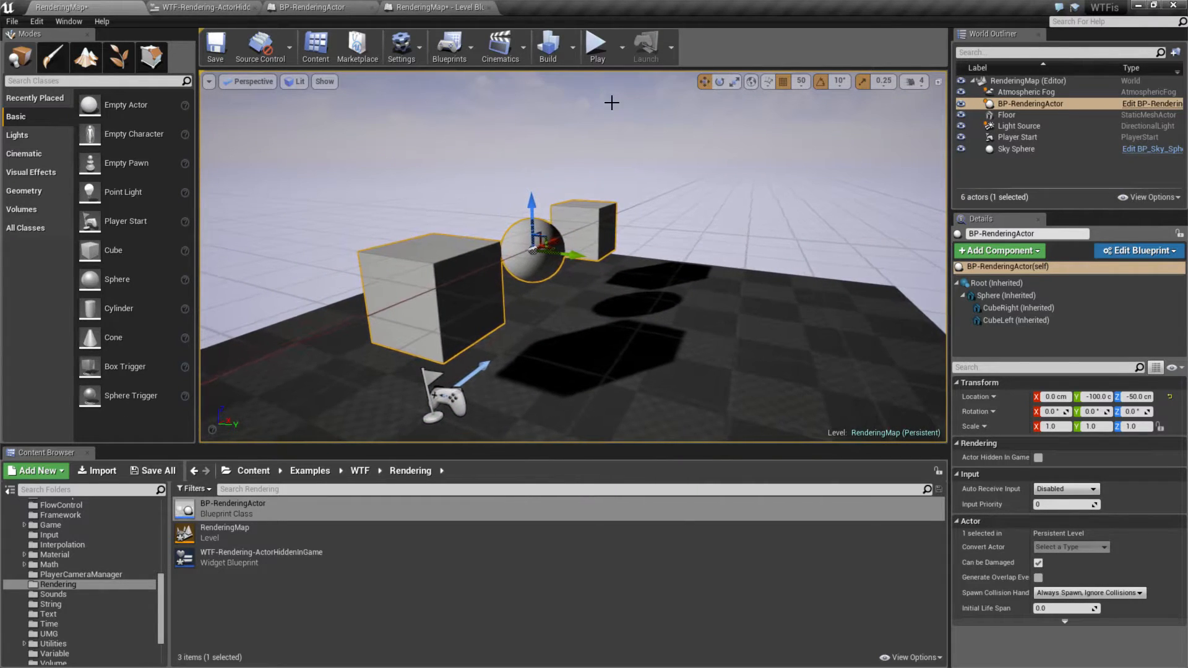
click(595, 43)
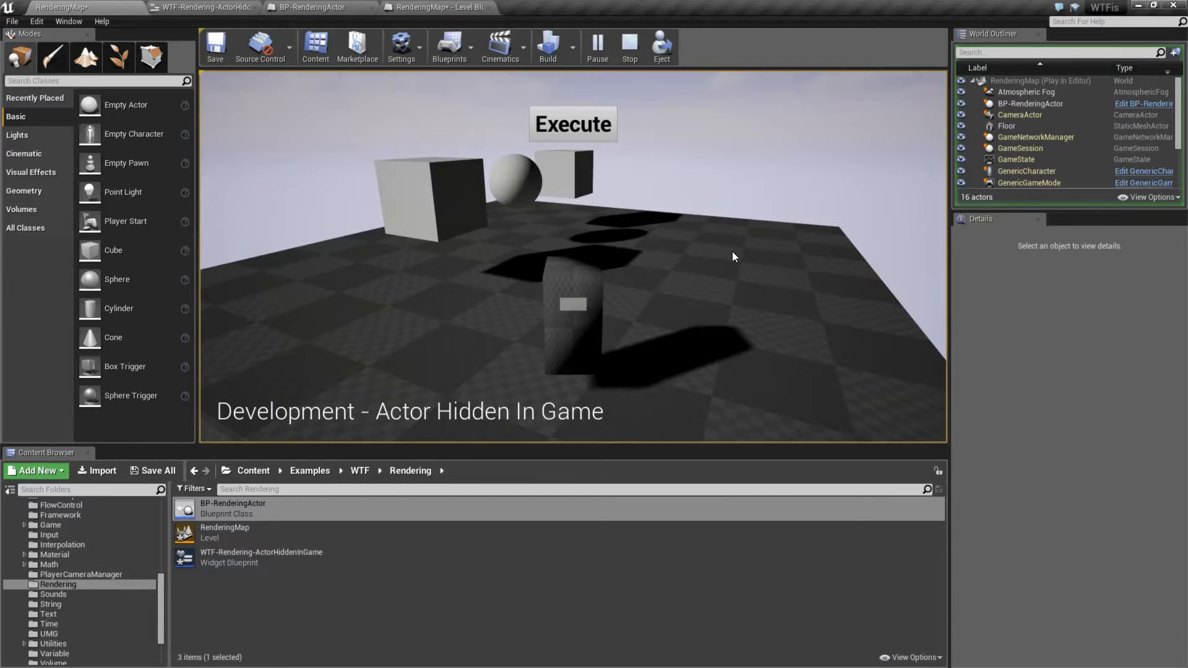
mouse_move(630, 46)
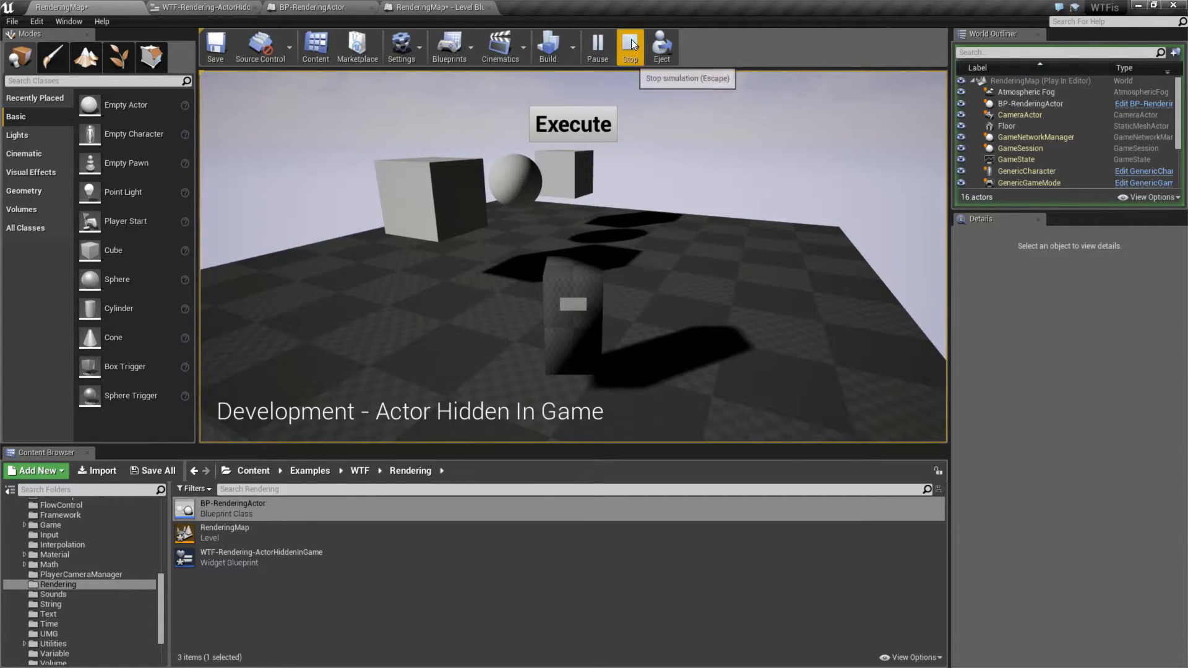
click(630, 47)
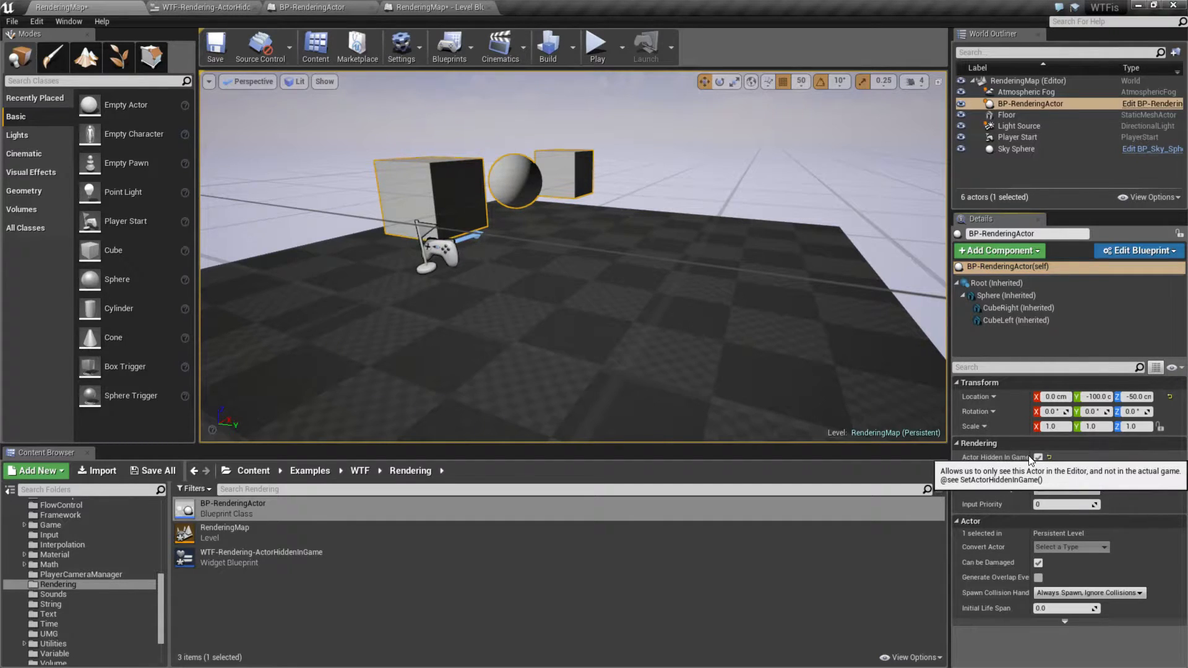
Step: Tick Actor Hidden In Game for BP-RenderingActor in the Rendering section
click(1039, 457)
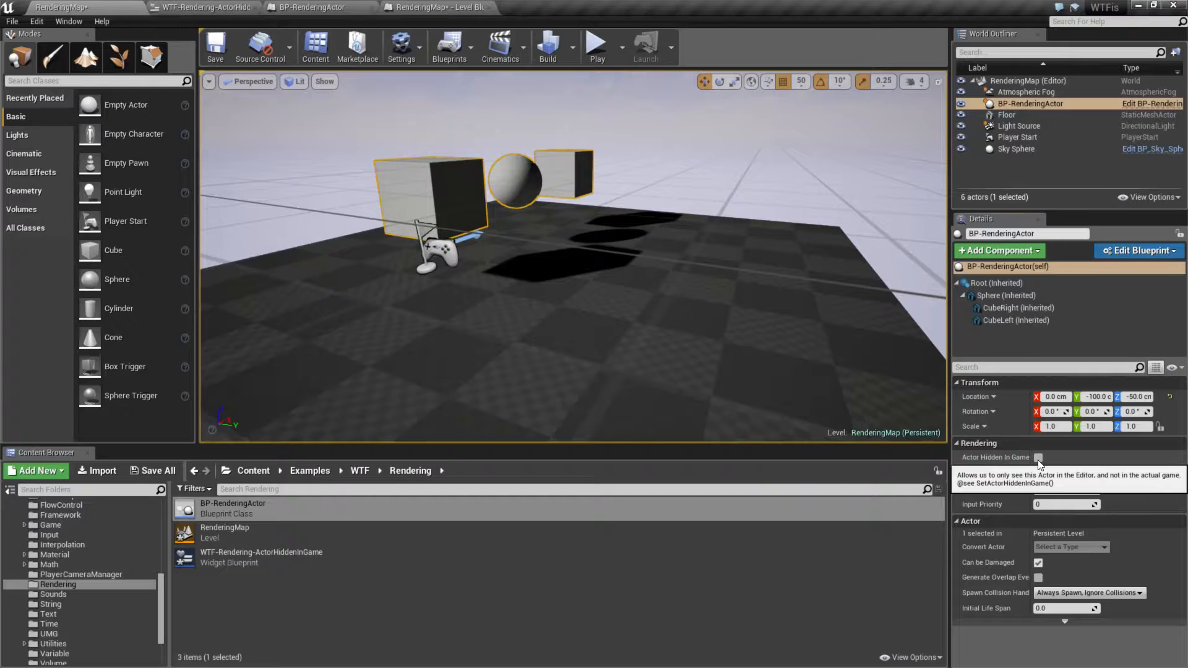
click(1039, 456)
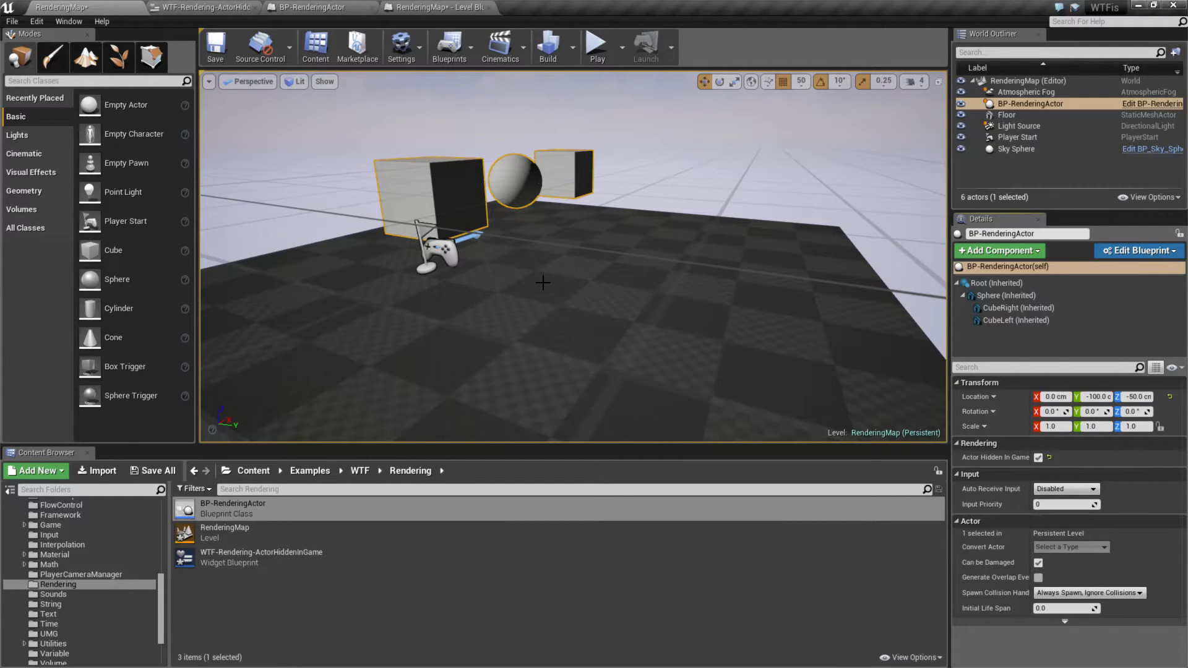
mouse_move(596, 43)
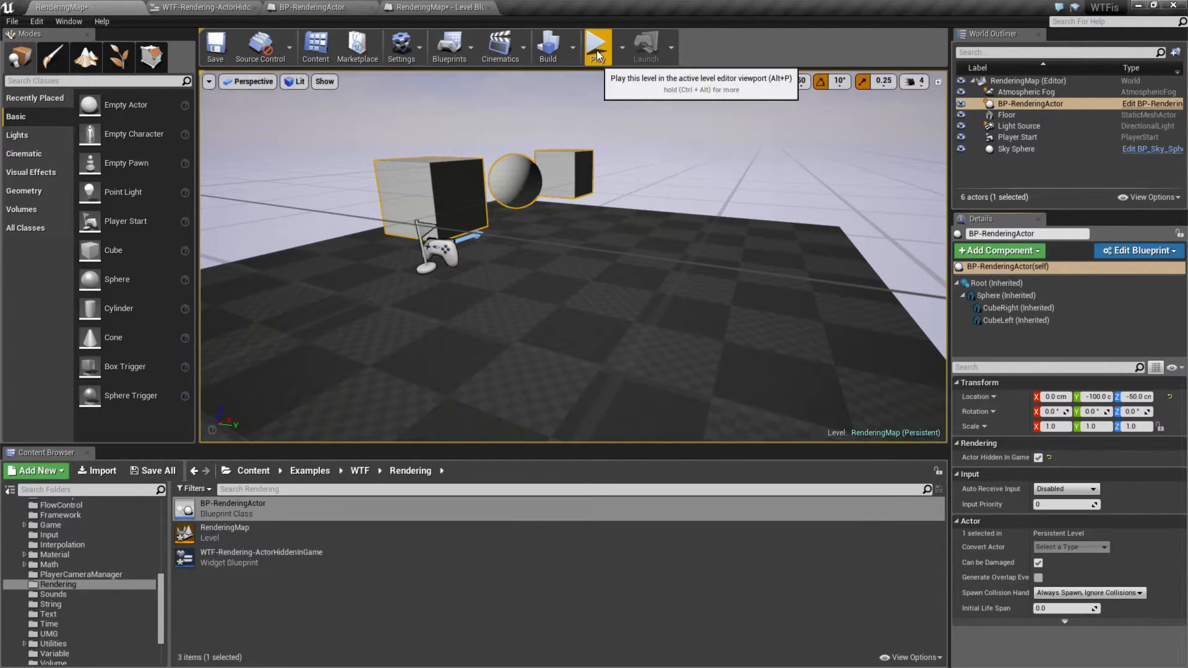
Step: Play the level to confirm the cubes and sphere stay hidden, then stop
click(597, 47)
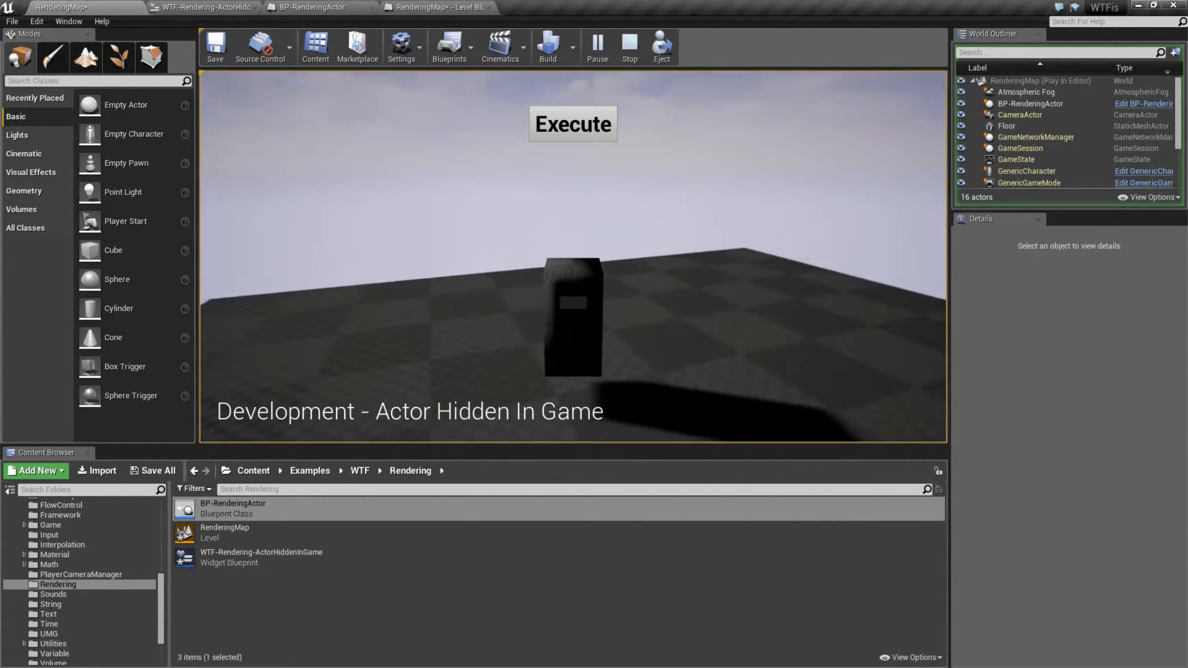
click(628, 47)
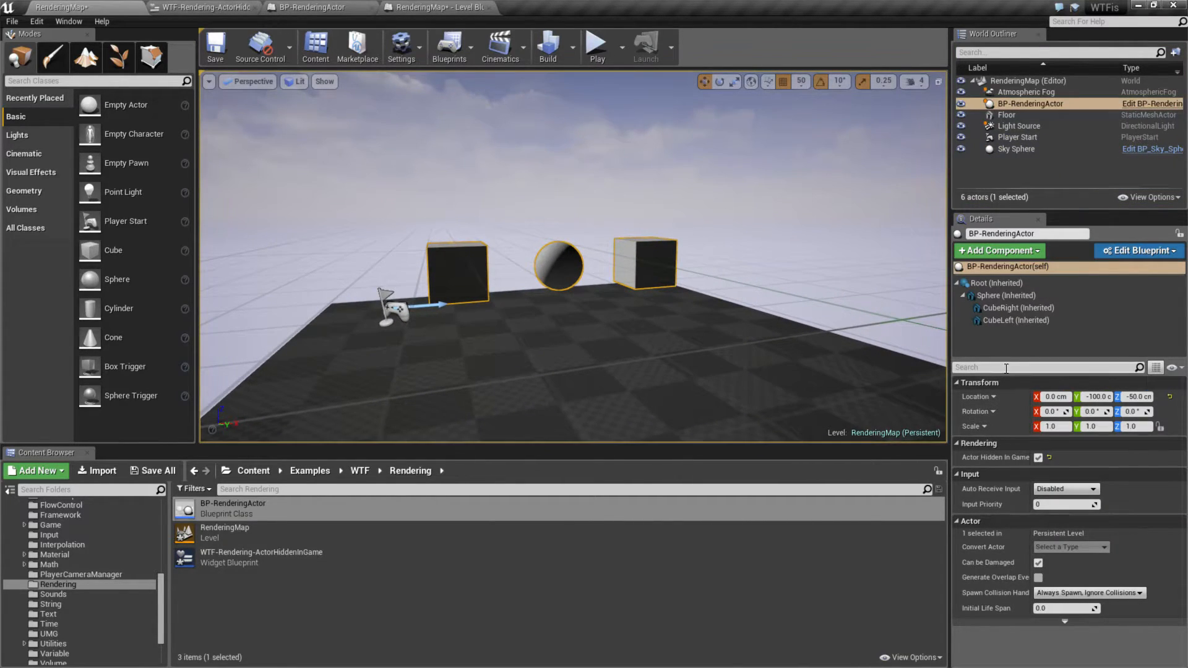
Step: Inspect the actor's components and collision presets, select Sky Sphere, and start Play in editor
click(1004, 294)
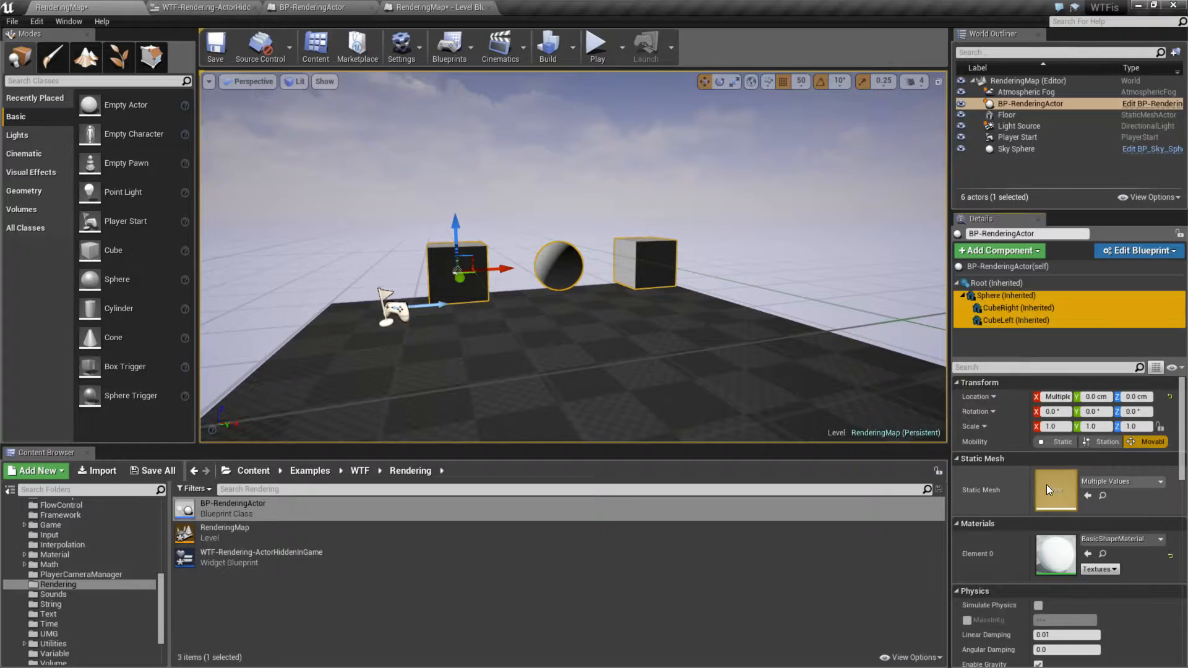
click(1089, 469)
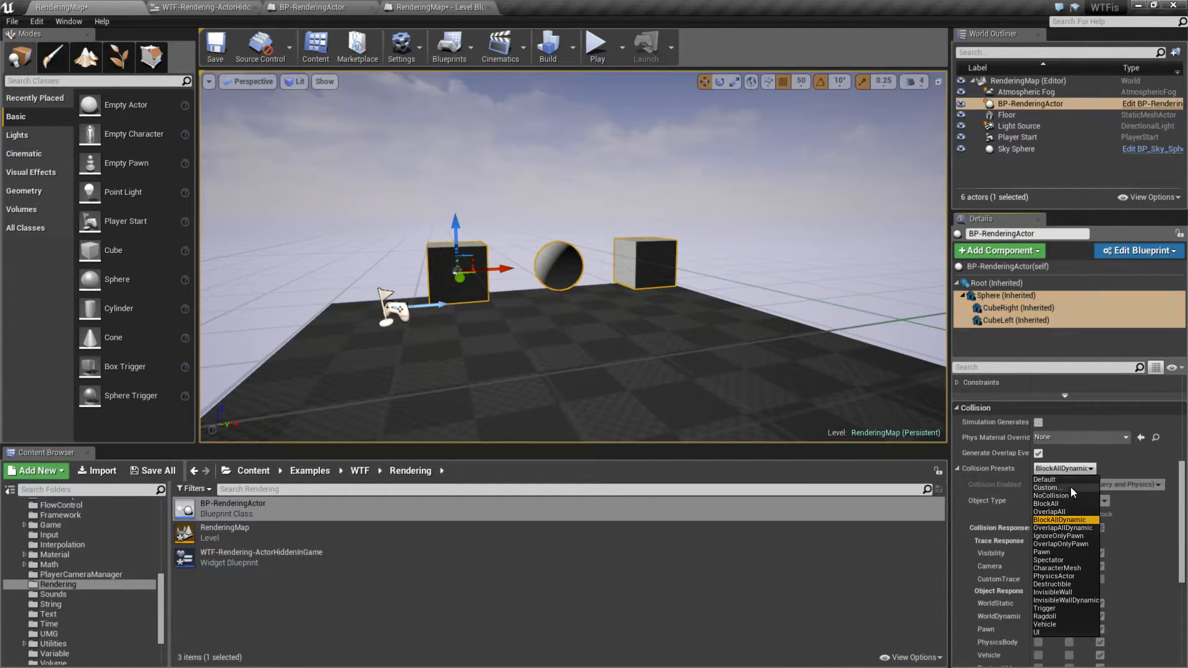
click(1015, 149)
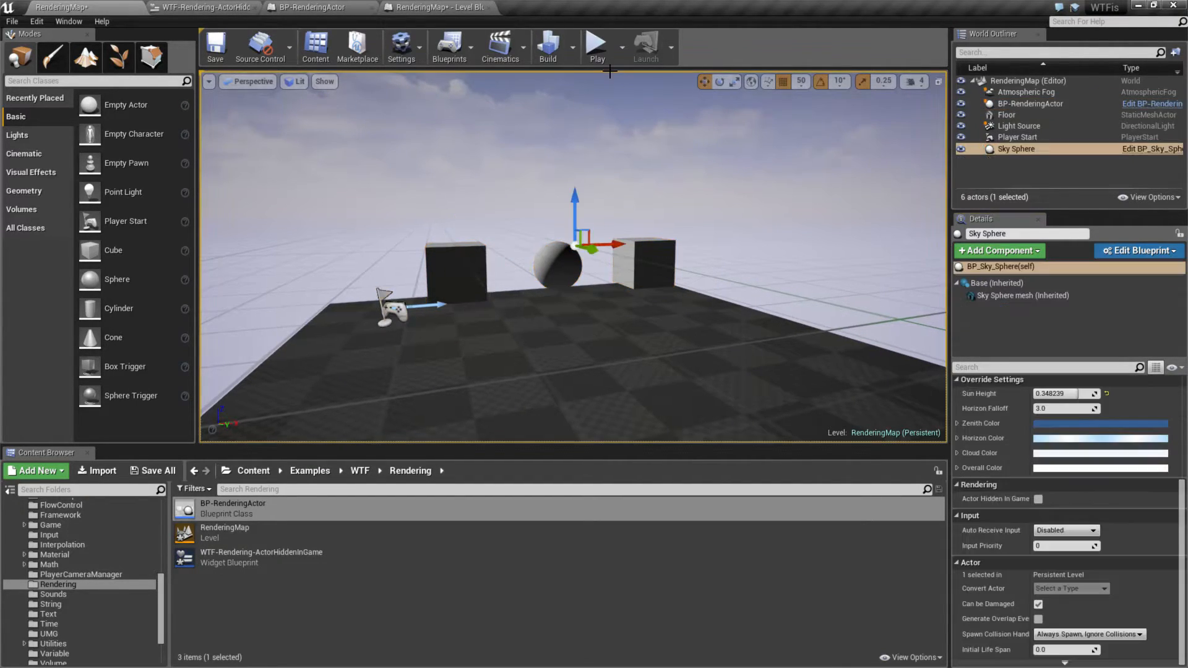
click(596, 44)
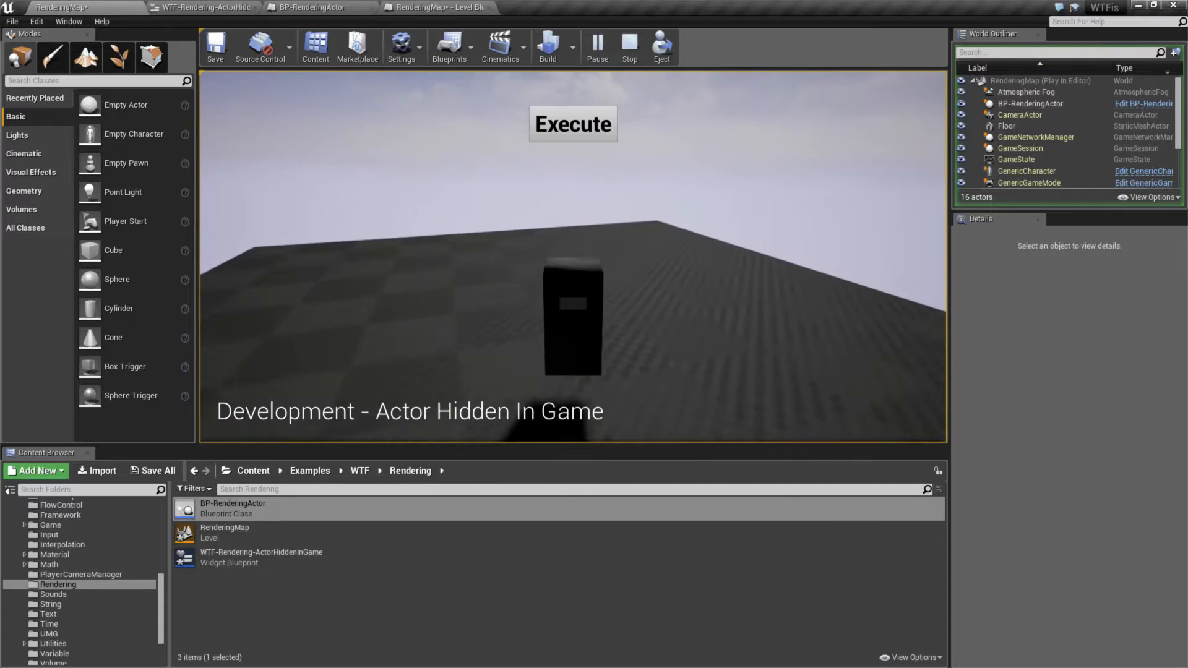
Step: Stop the running play session
click(628, 47)
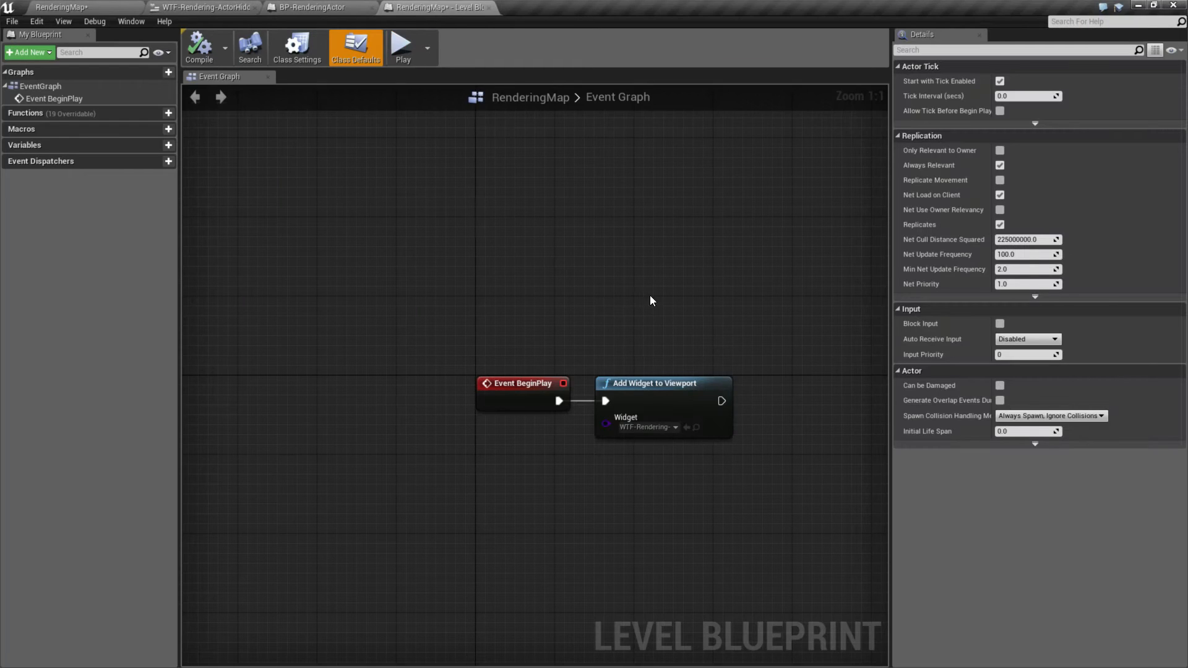
Step: Switch to the WTF-Rendering-ActorHiddenInGame widget blueprint tab
click(200, 6)
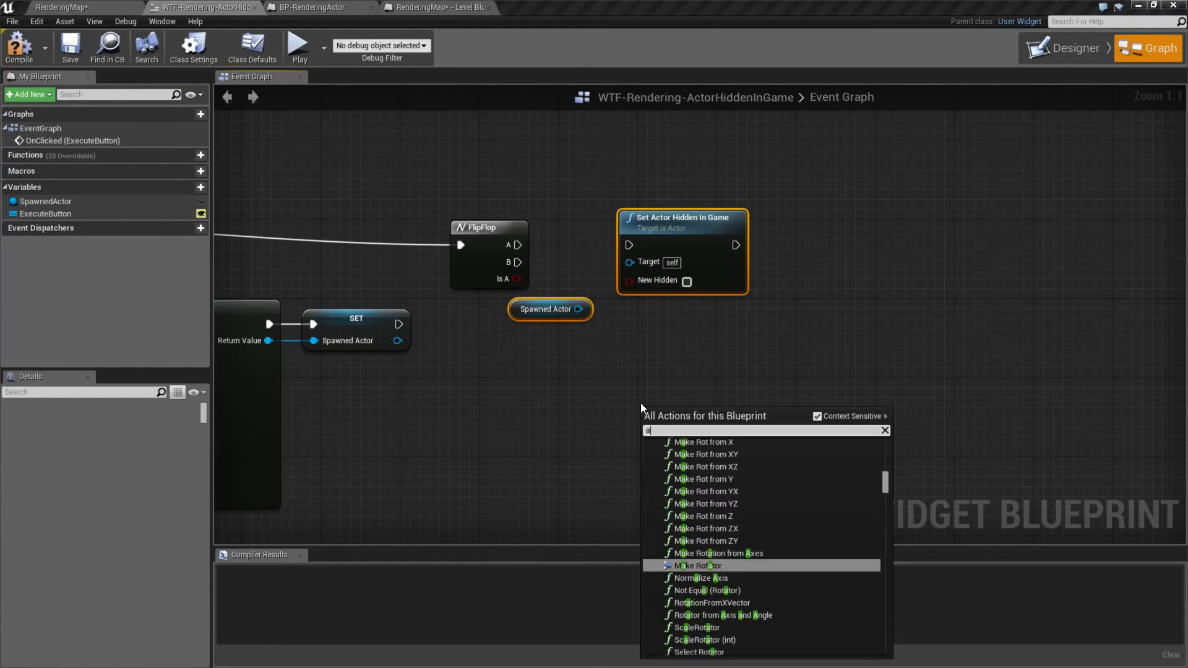
Step: Search 'actor hide' without context sensitivity and add Set Actor Hidden In Game
text(actor hide)
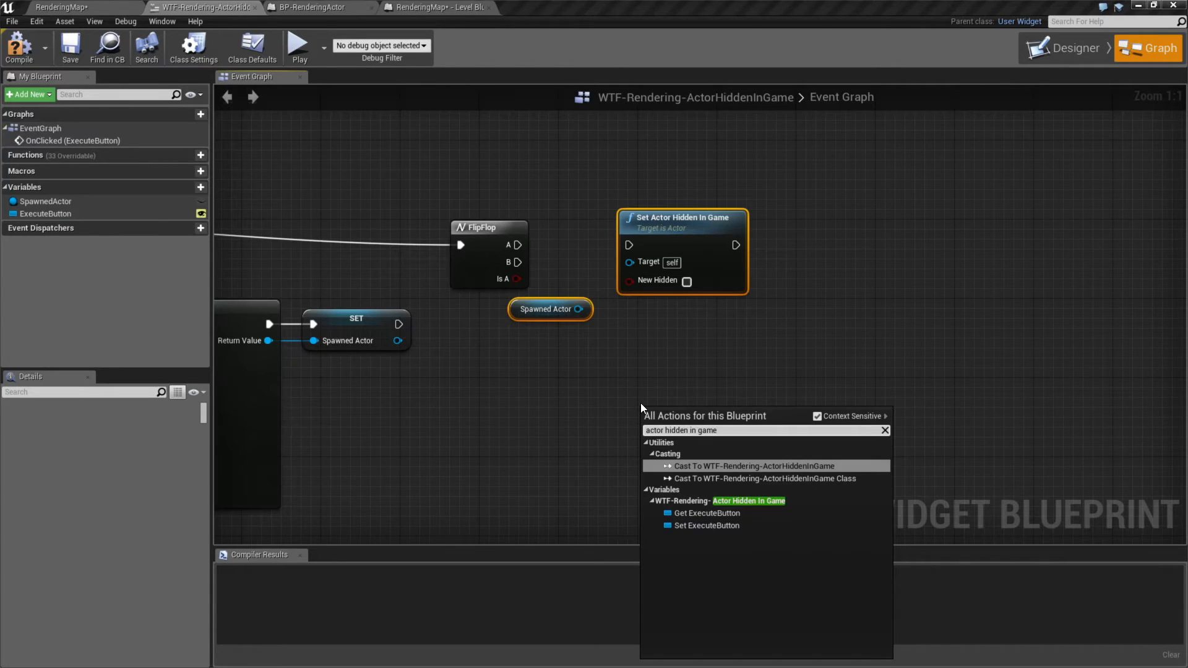
click(816, 416)
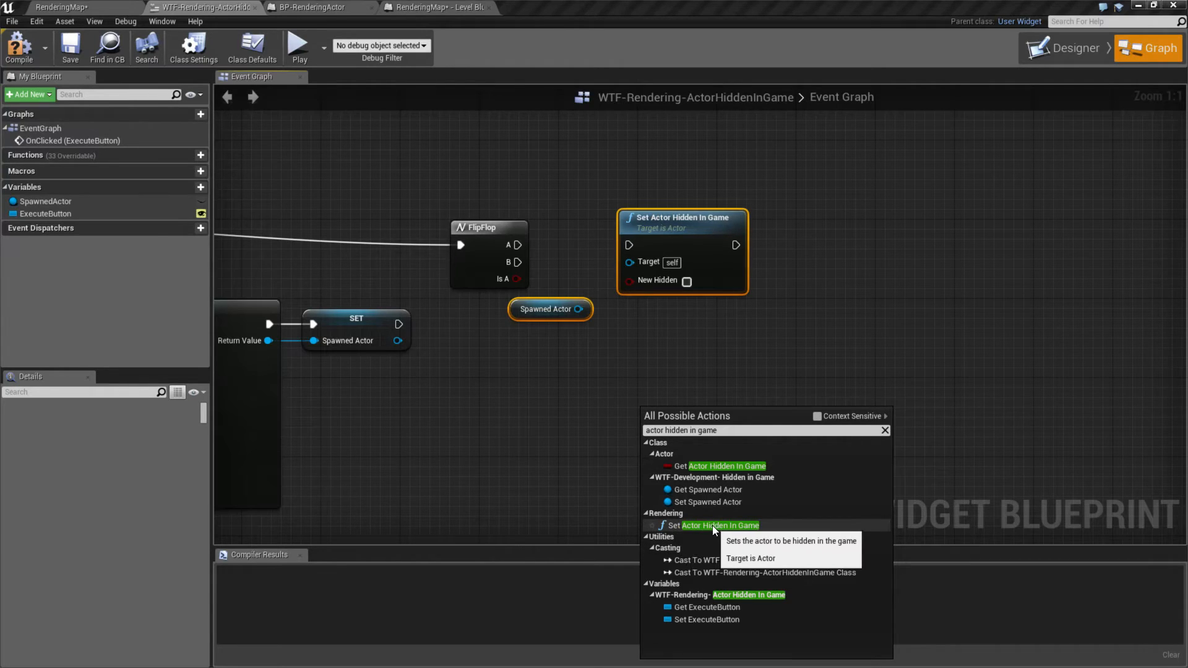
click(717, 526)
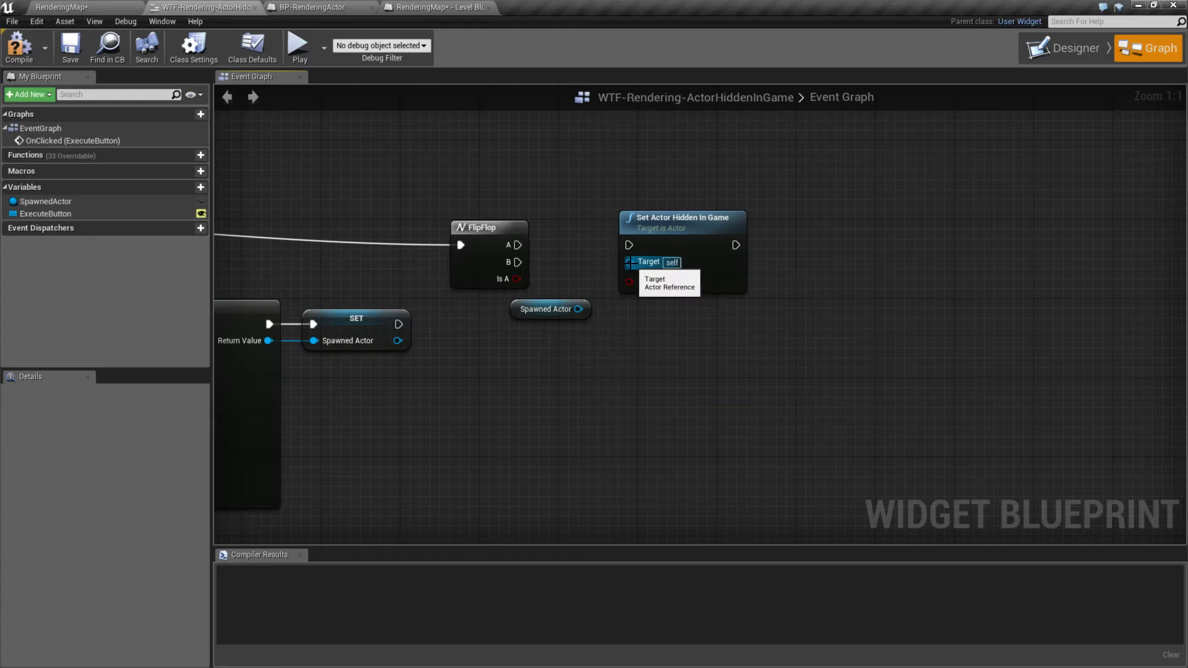
Step: Connect Spawned Actor to the Set Actor Hidden In Game Target pin
drag(581, 308, 630, 261)
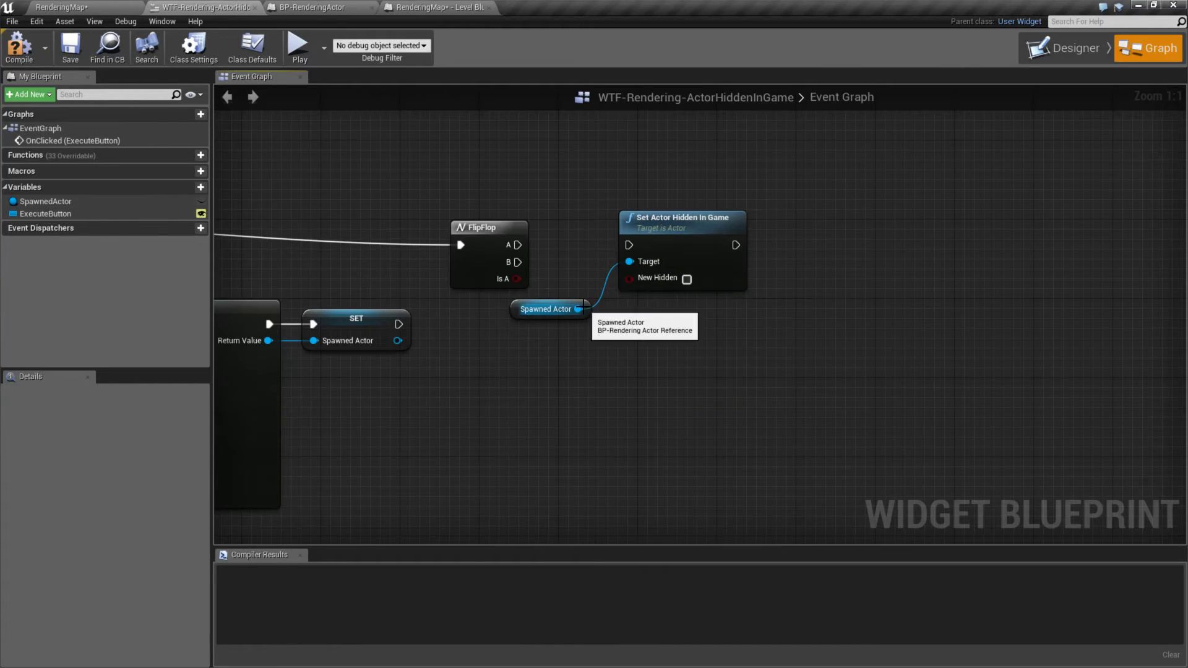
mouse_move(650, 282)
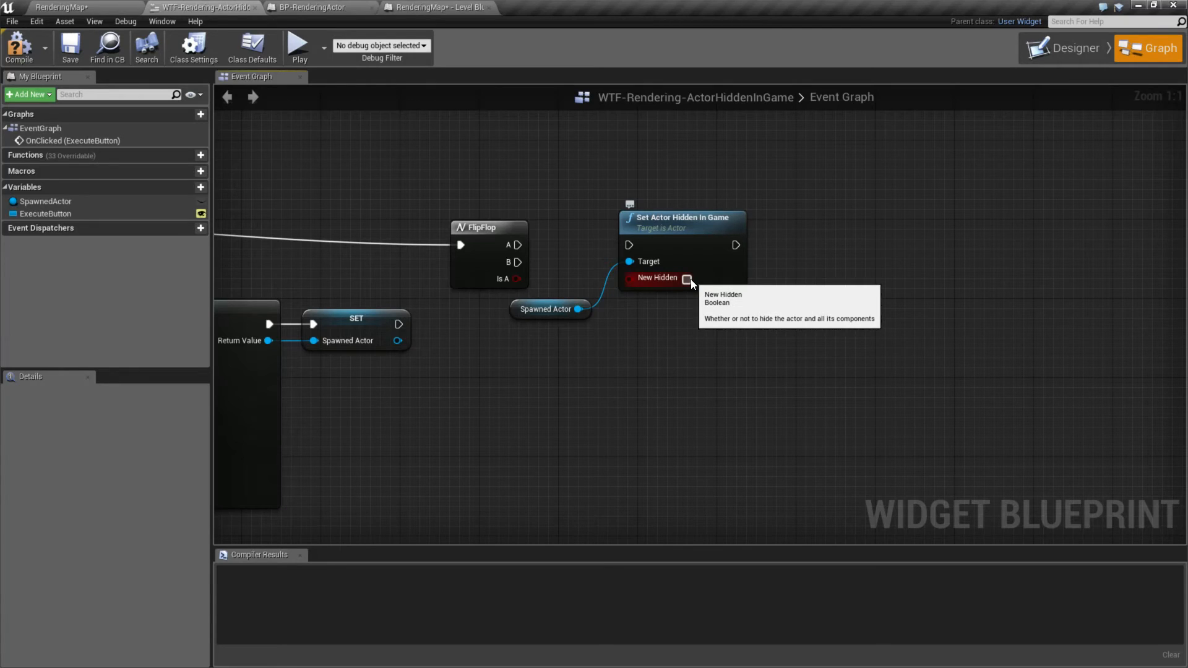
mouse_move(559, 271)
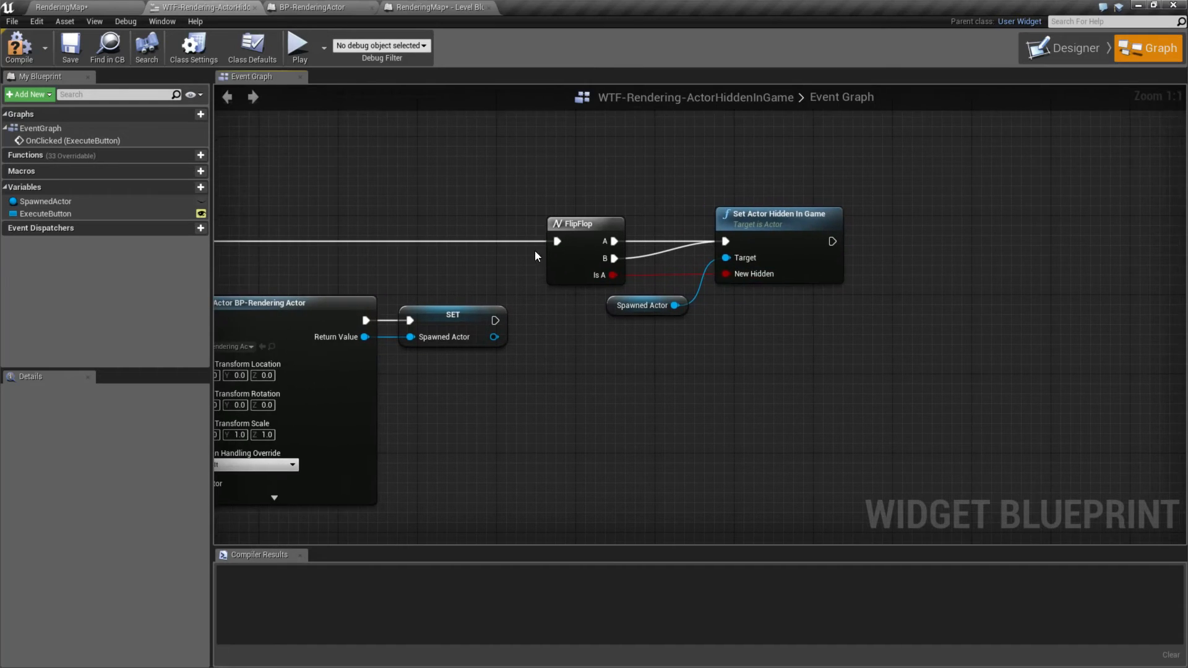
mouse_move(549, 180)
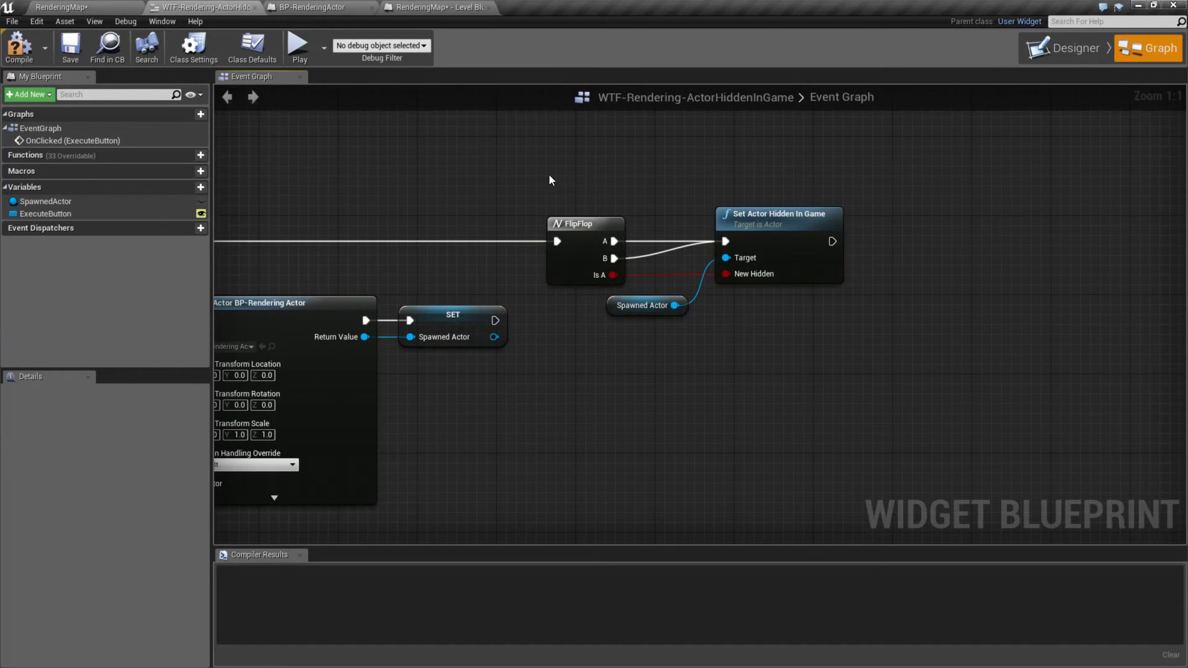
mouse_move(246, 209)
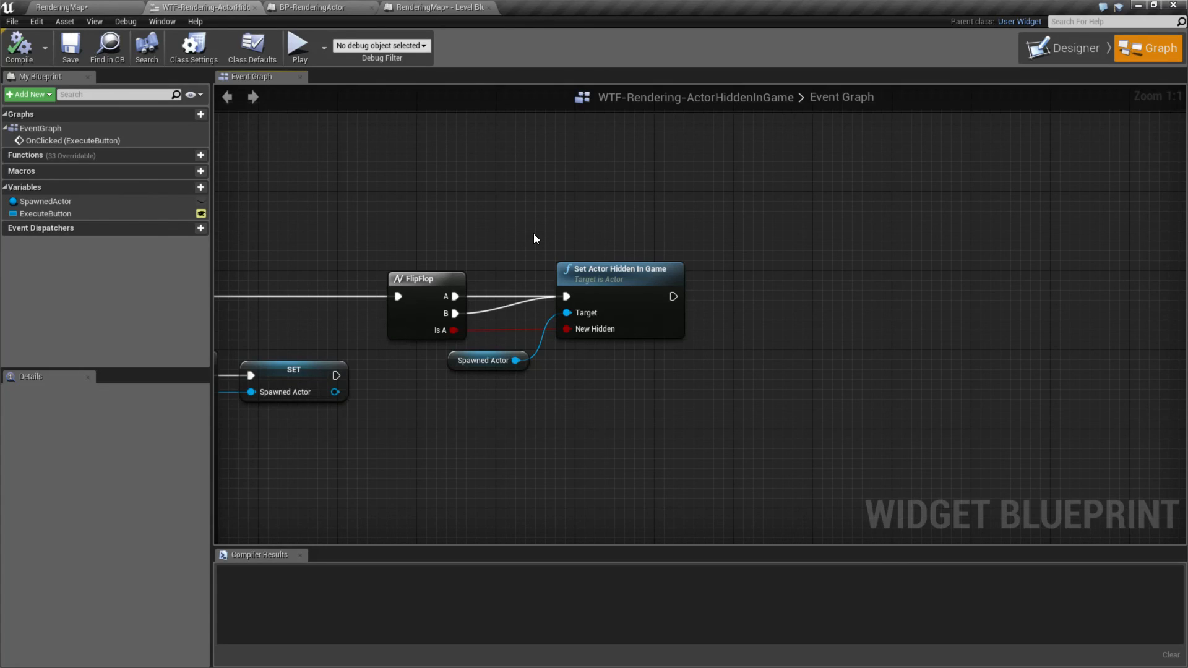
mouse_move(498, 257)
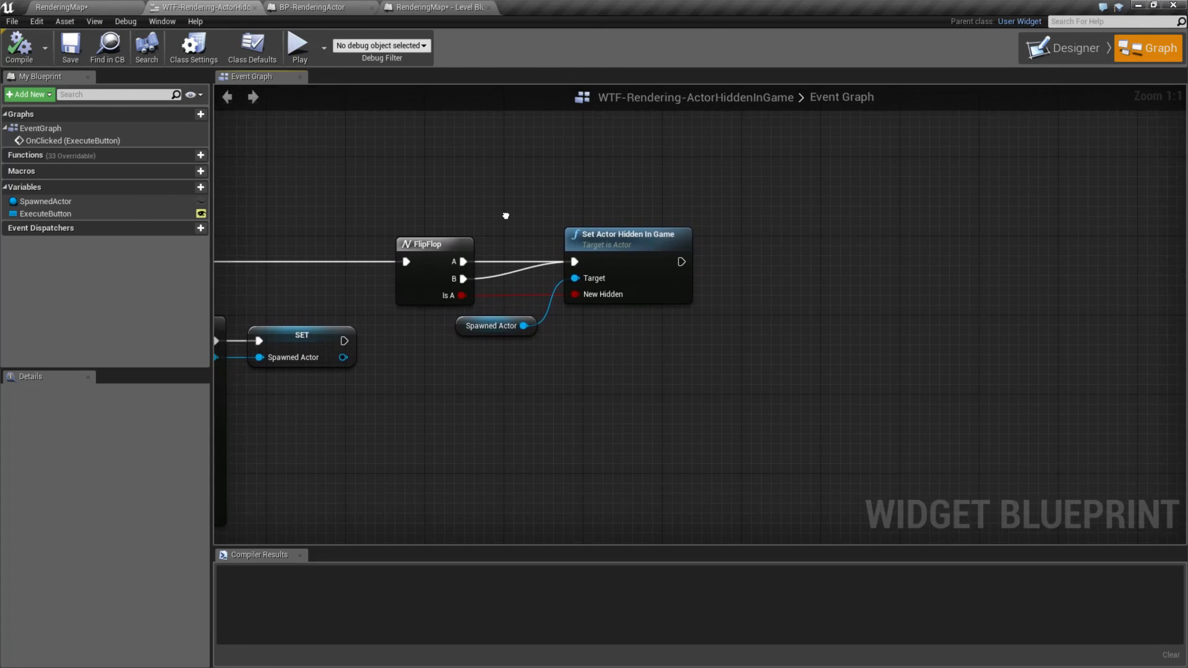
mouse_move(522, 215)
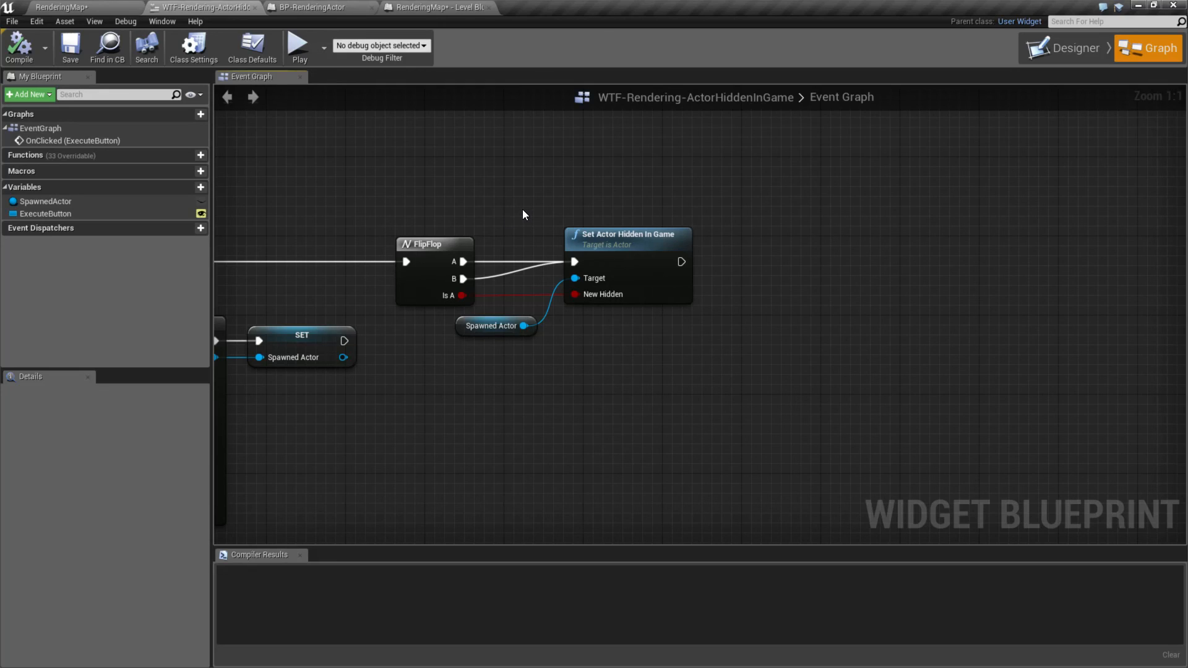